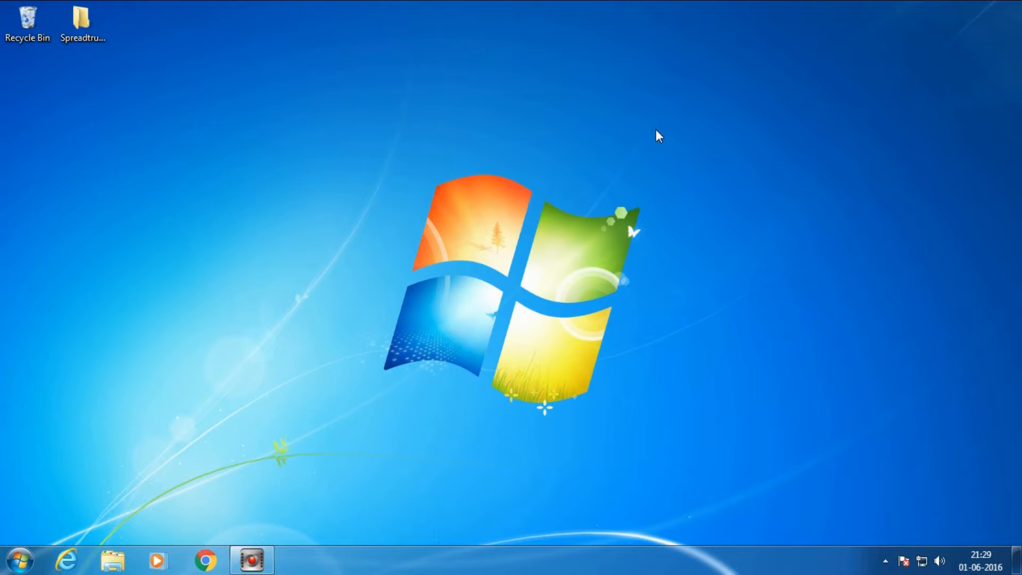
pyautogui.moveTo(275, 85)
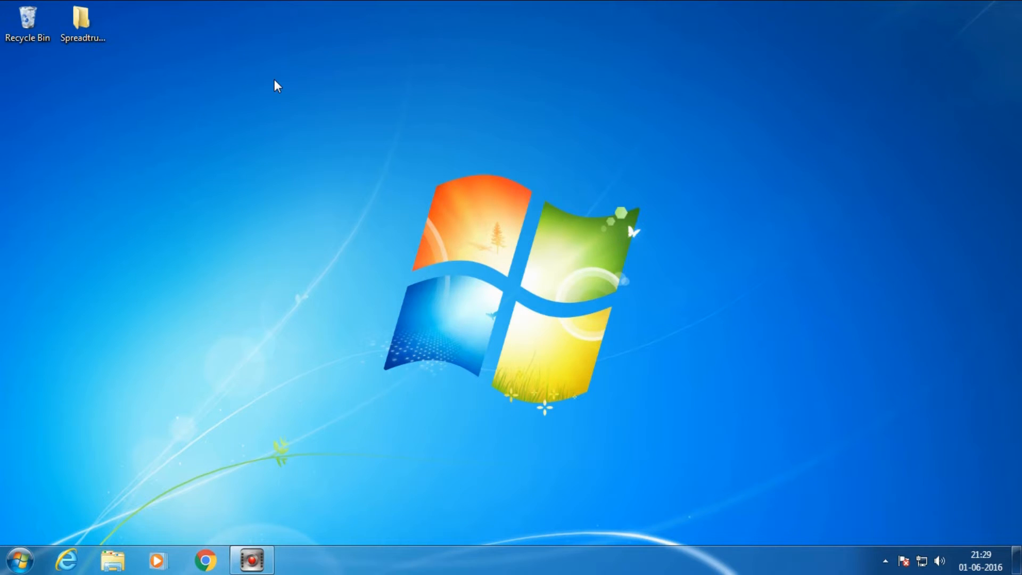
# Step: Launch Device Manager via a Start Menu search for 'device man'
pyautogui.click(285, 116)
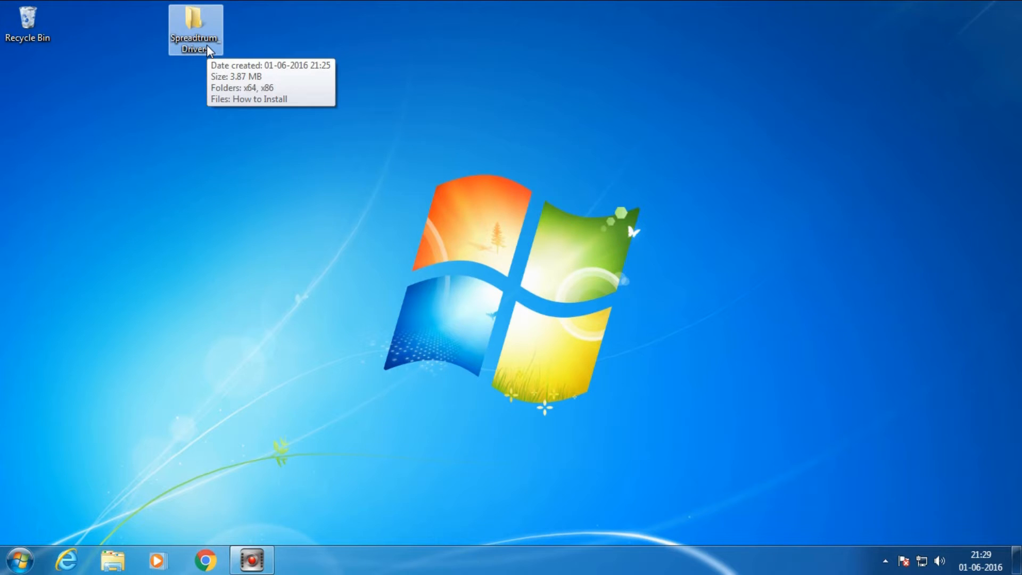
pyautogui.moveTo(69, 492)
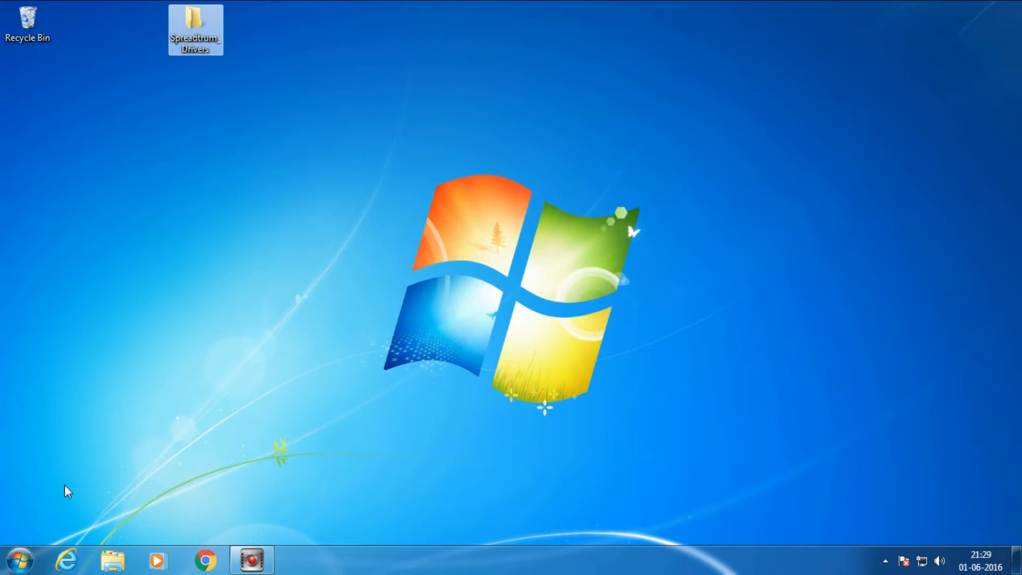
pyautogui.click(19, 559)
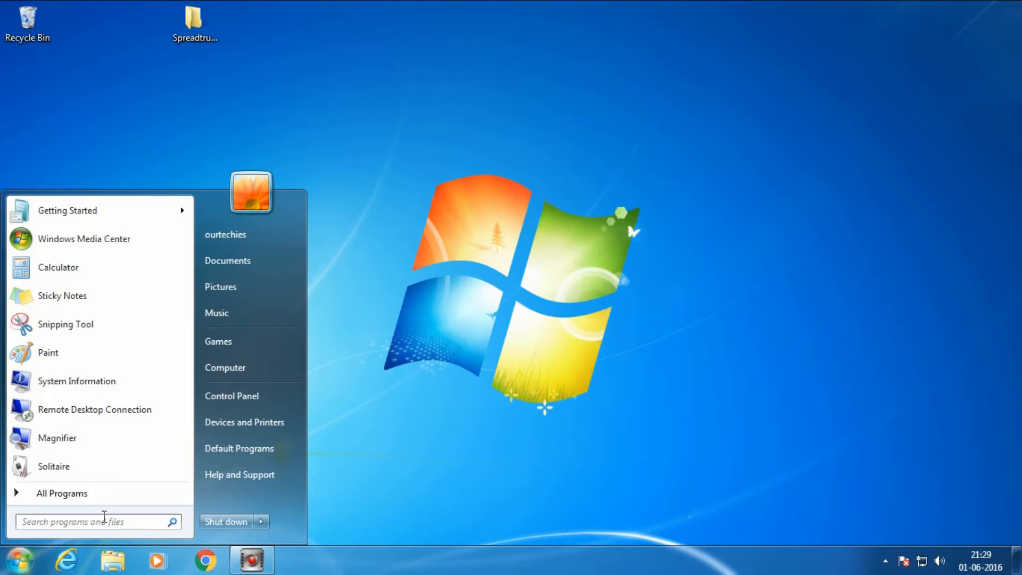
pyautogui.click(98, 522)
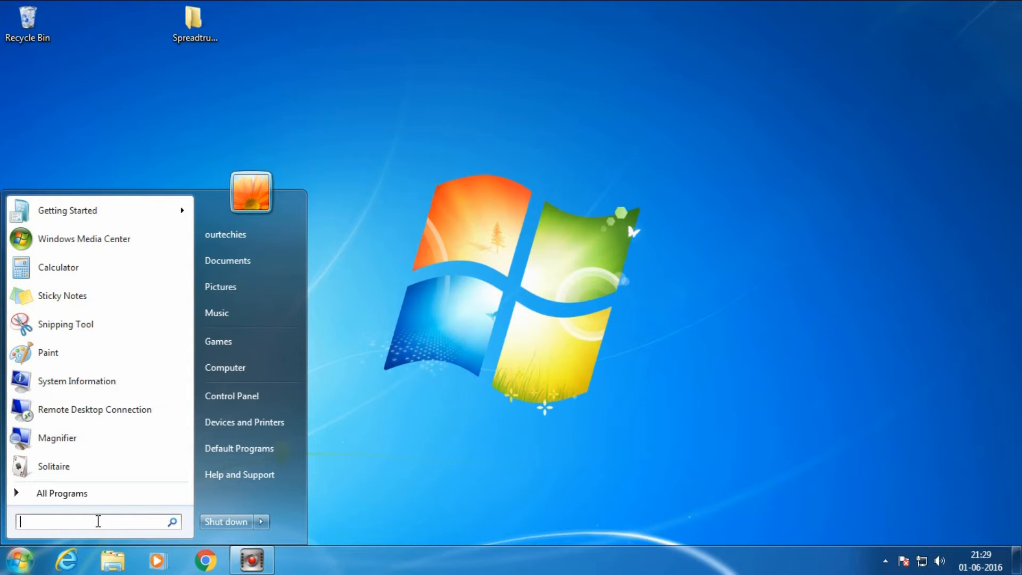
pyautogui.write('devi')
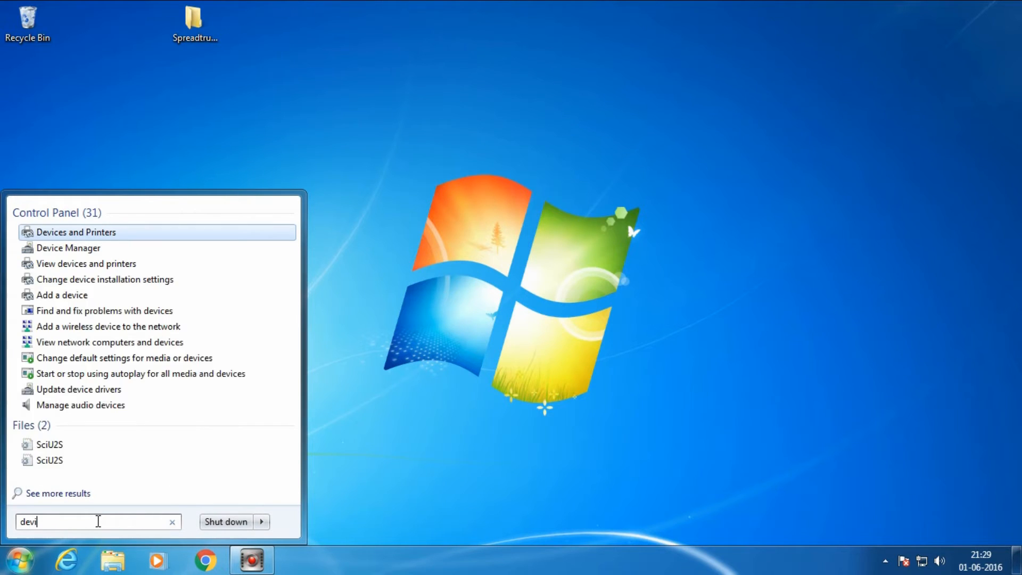
pyautogui.write('ce m')
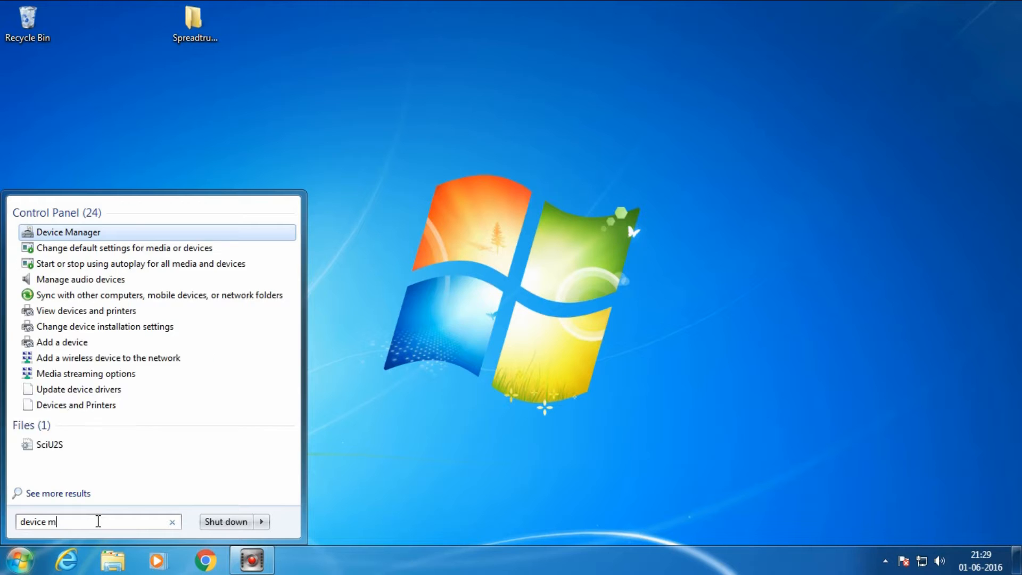
pyautogui.write('an')
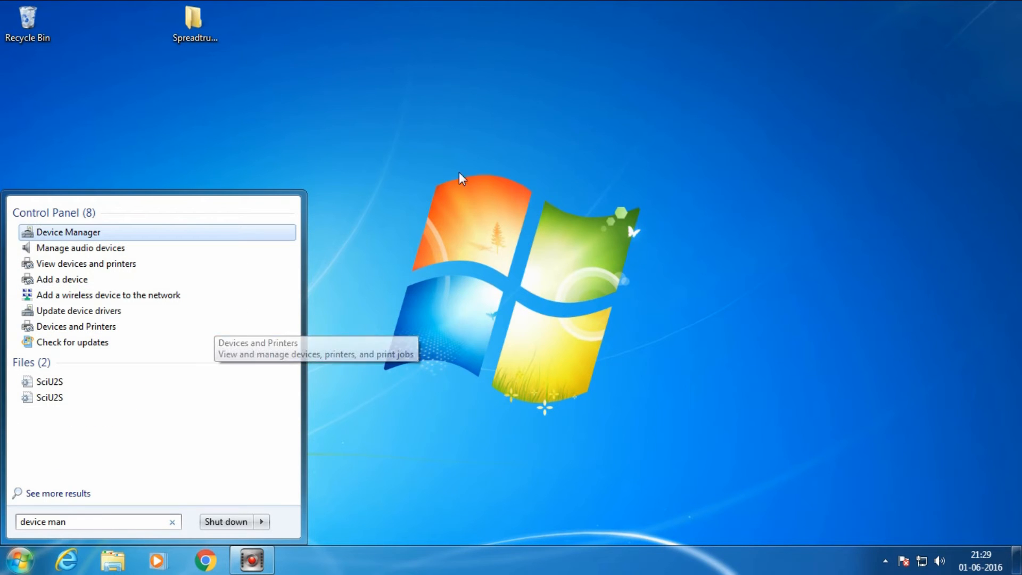
pyautogui.click(68, 232)
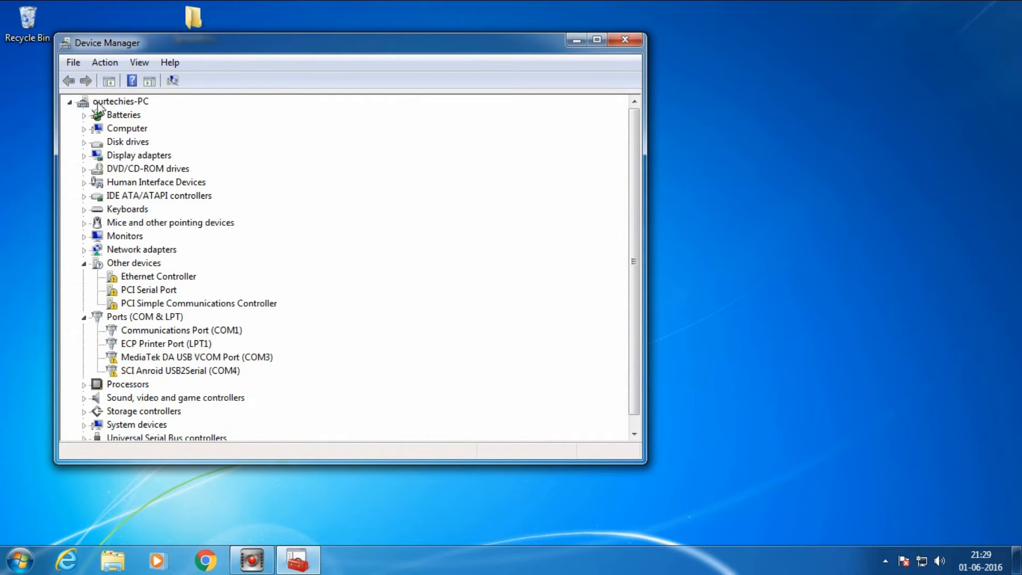
# Step: Start Add legacy hardware from the PC node, choose manual selection from all devices, and reach Have Disk
pyautogui.click(120, 101)
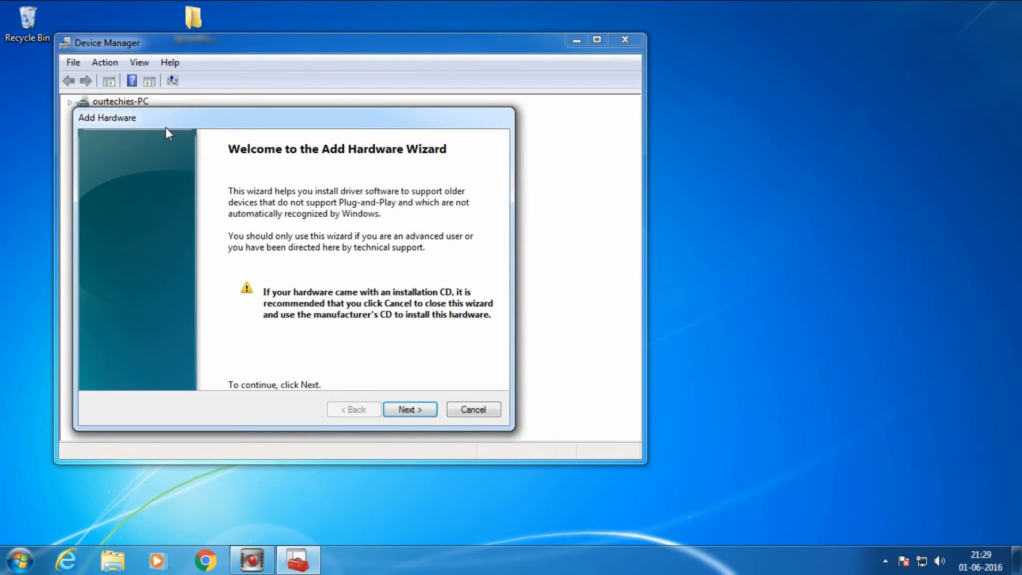
pyautogui.click(409, 409)
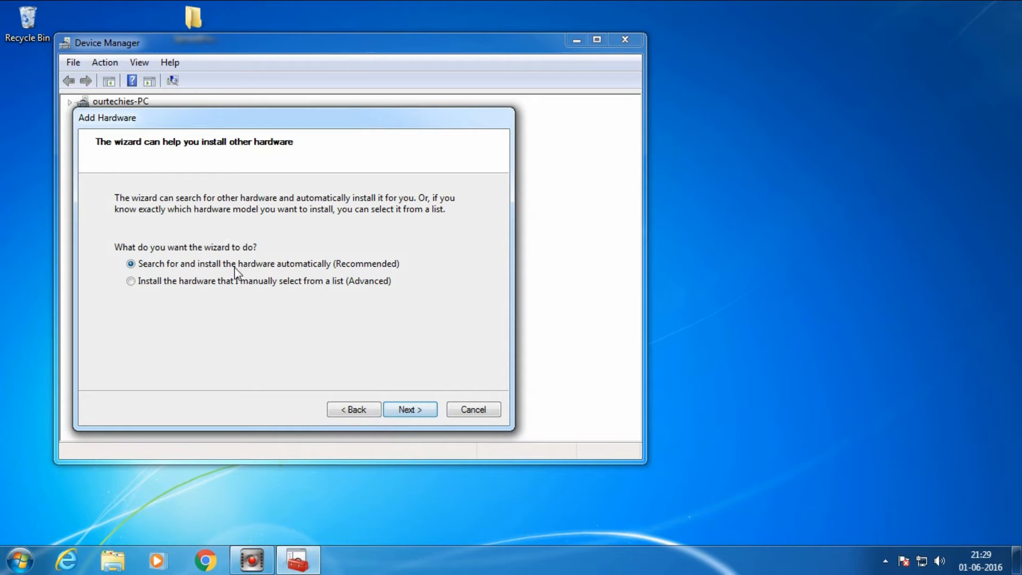
pyautogui.click(410, 409)
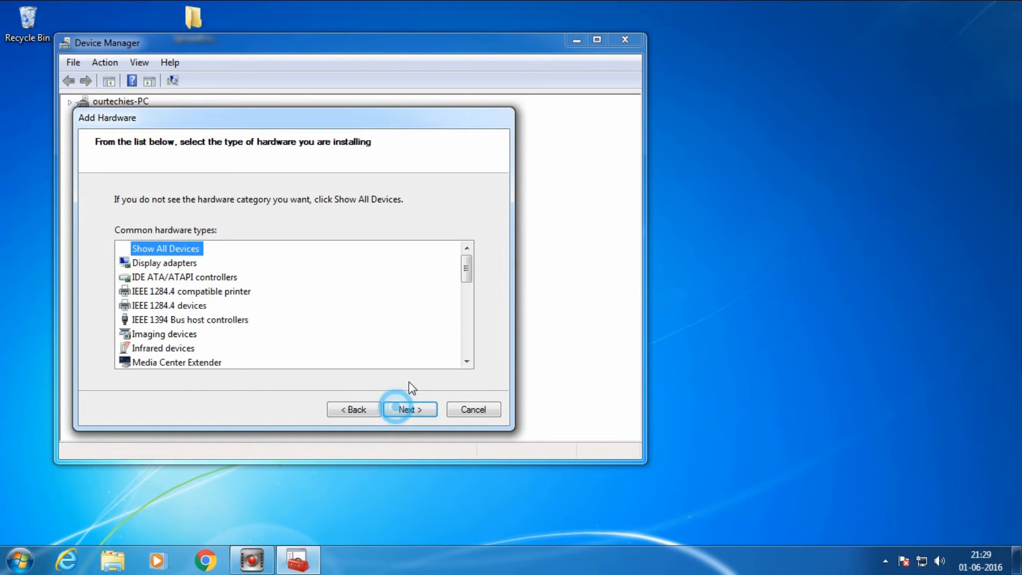
pyautogui.click(409, 409)
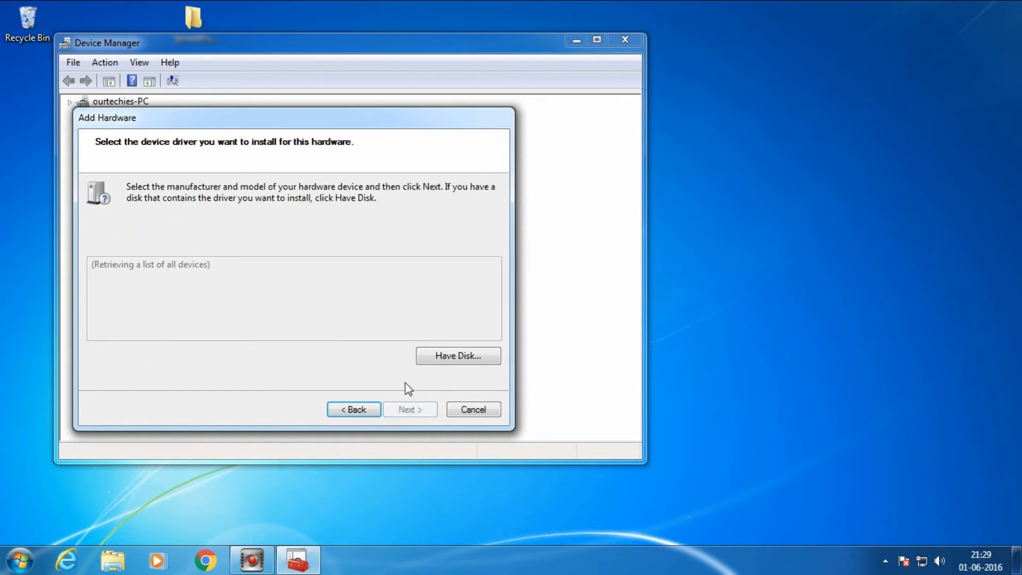
pyautogui.click(457, 356)
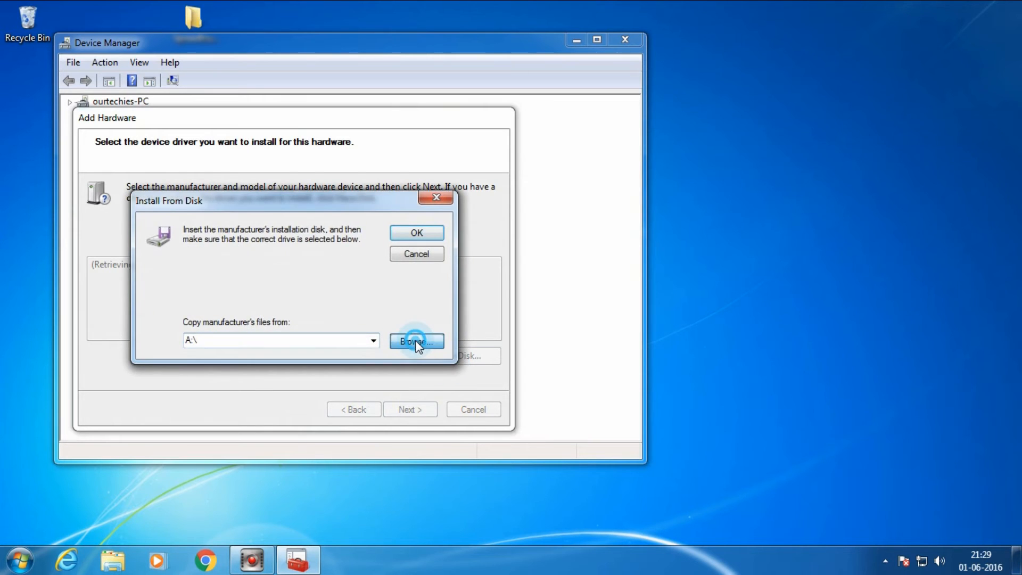
# Step: Browse into Spreadtrum_Drivers x64 and load SciU2S.INF as the driver source
pyautogui.click(416, 341)
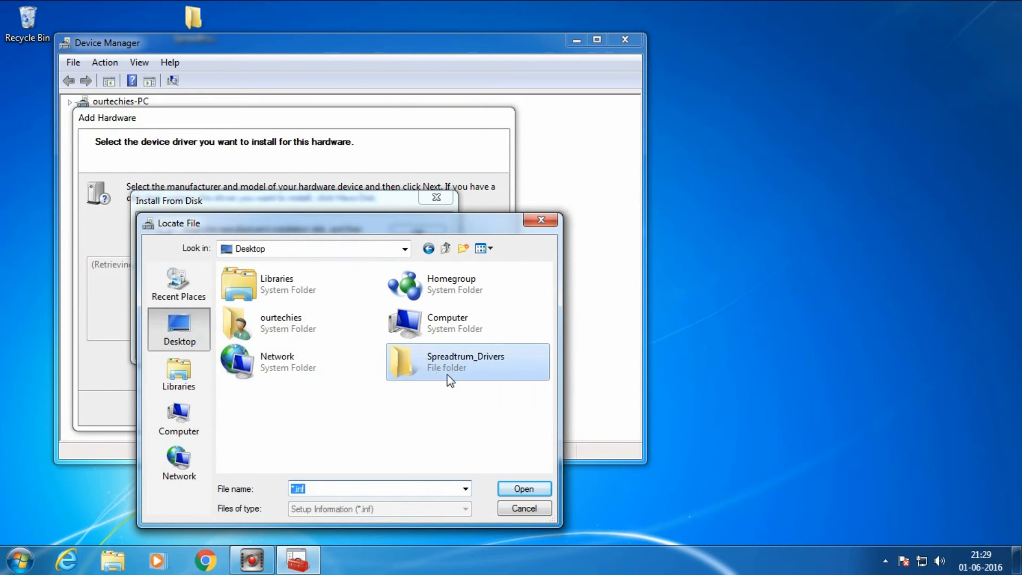
pyautogui.doubleClick(467, 361)
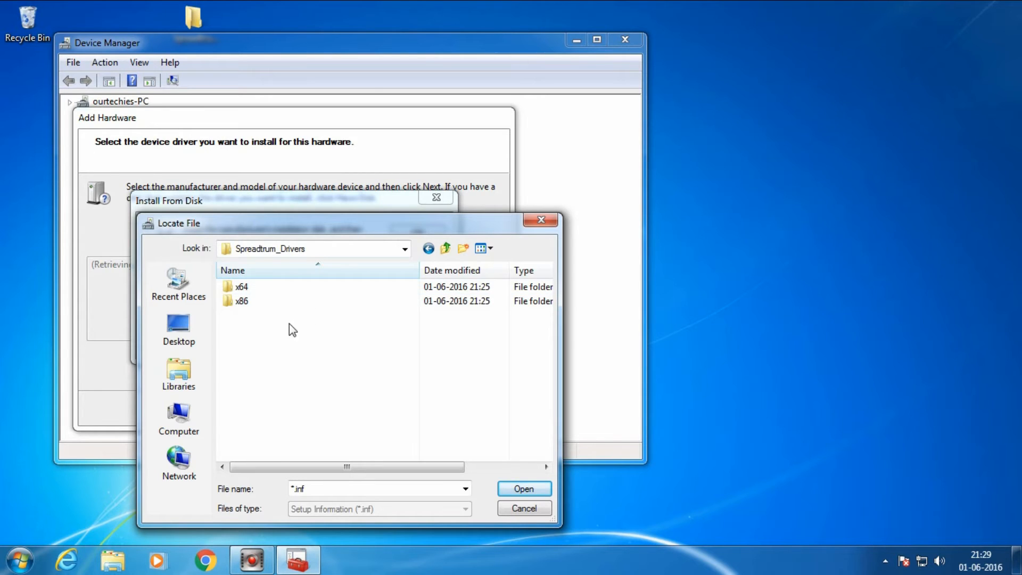
pyautogui.moveTo(282, 324)
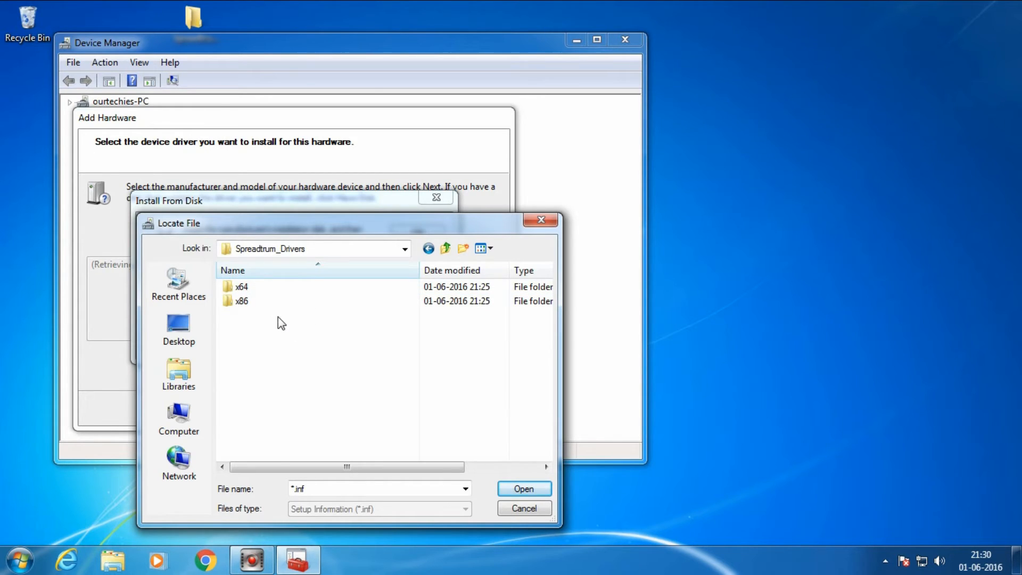
pyautogui.moveTo(269, 318)
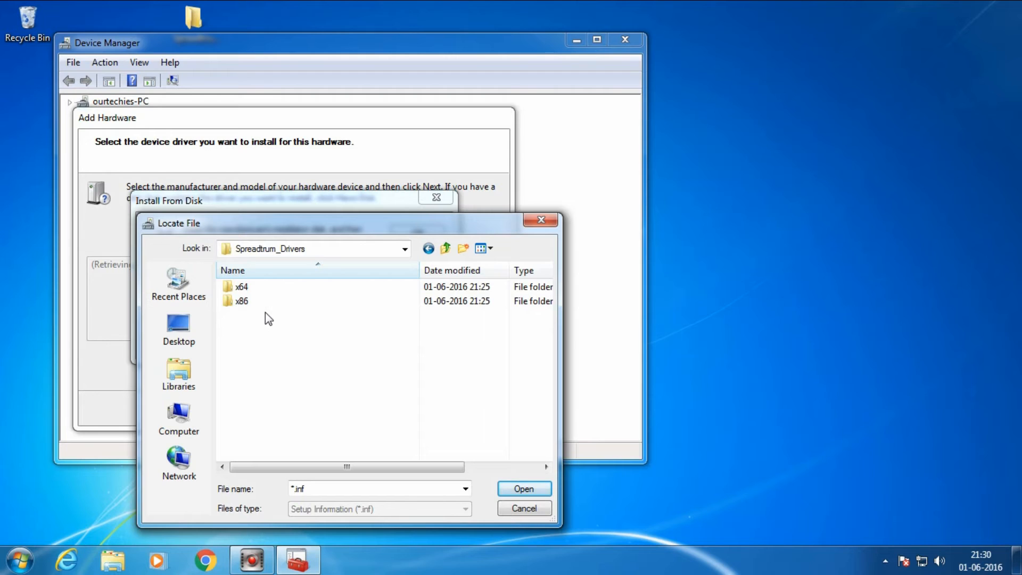
pyautogui.moveTo(273, 354)
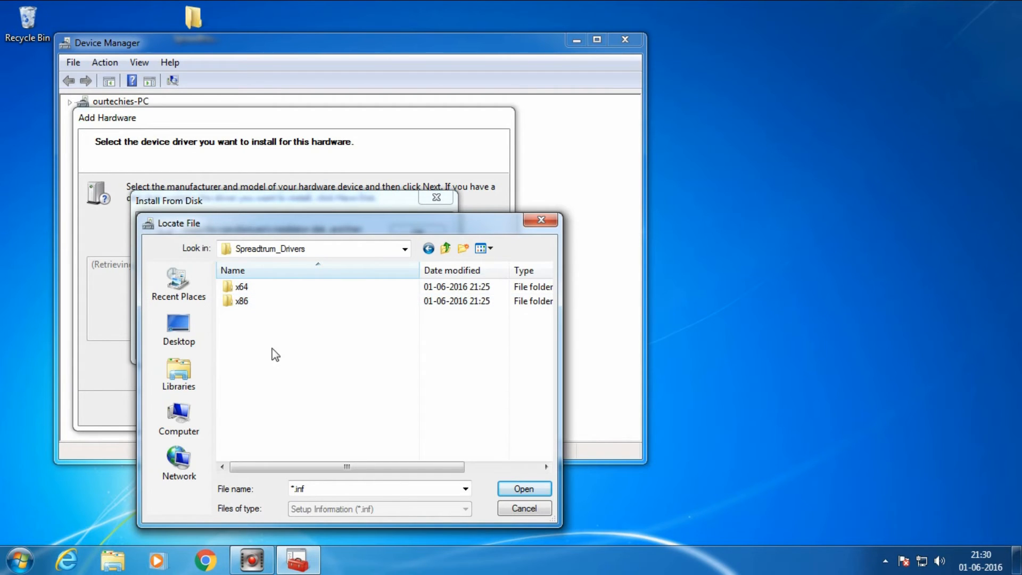
pyautogui.moveTo(247, 318)
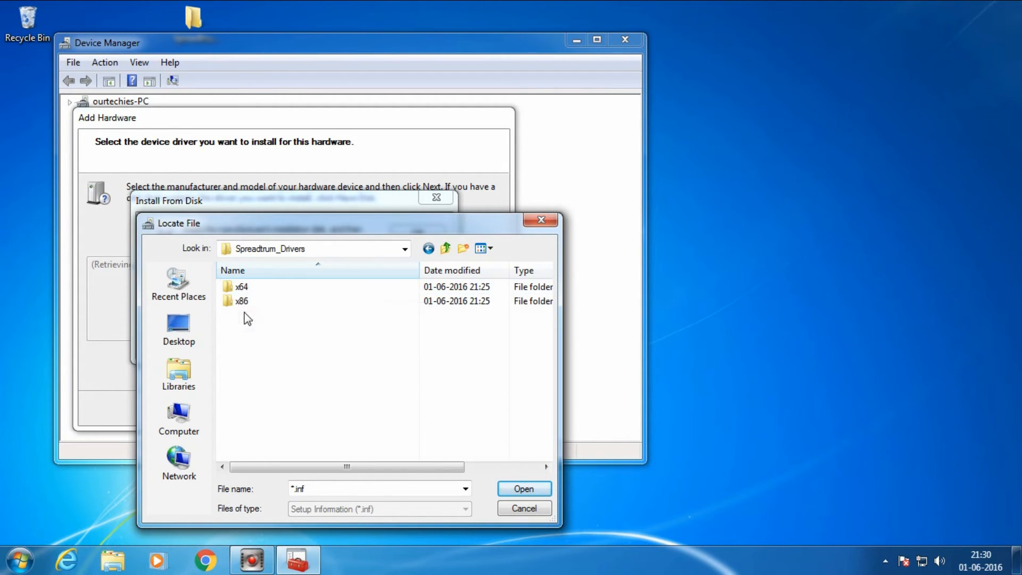
pyautogui.moveTo(272, 329)
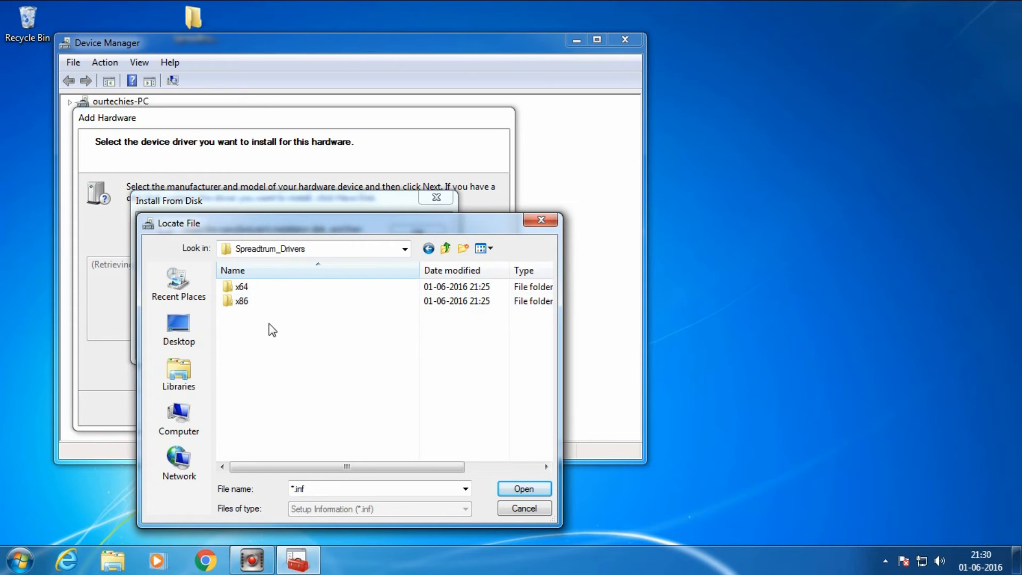
pyautogui.moveTo(242, 286)
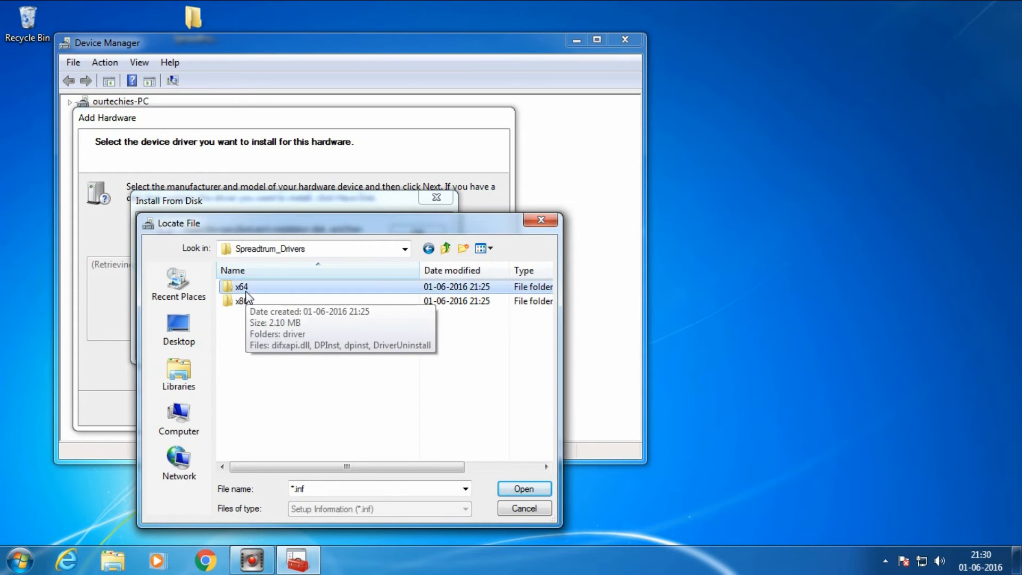
pyautogui.doubleClick(241, 287)
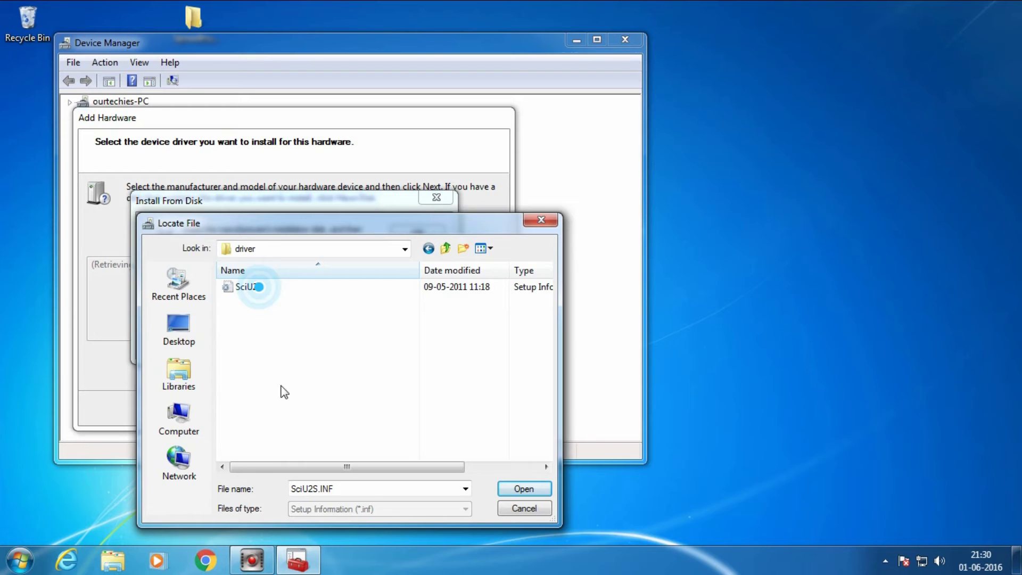
pyautogui.click(524, 489)
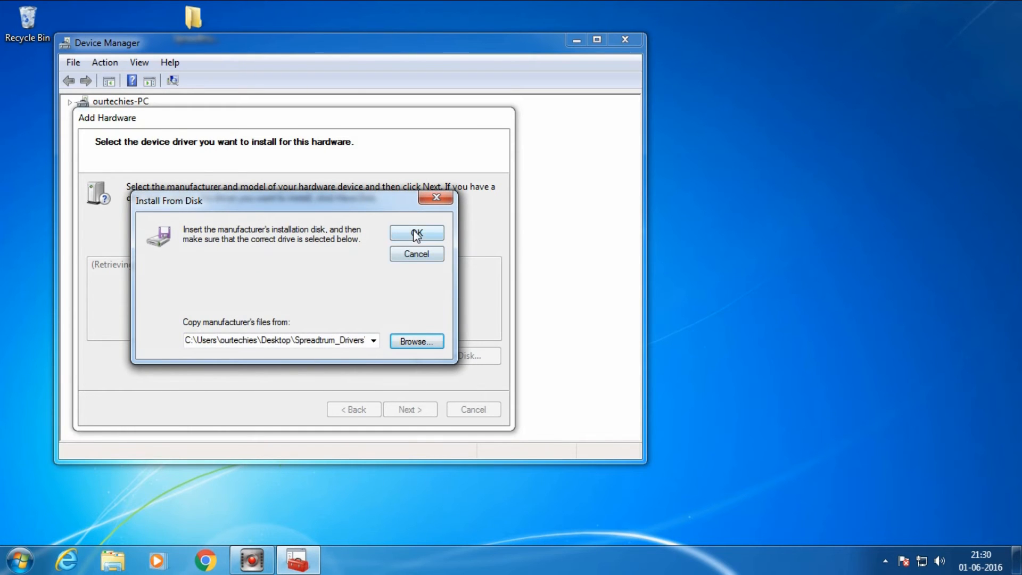
pyautogui.click(417, 233)
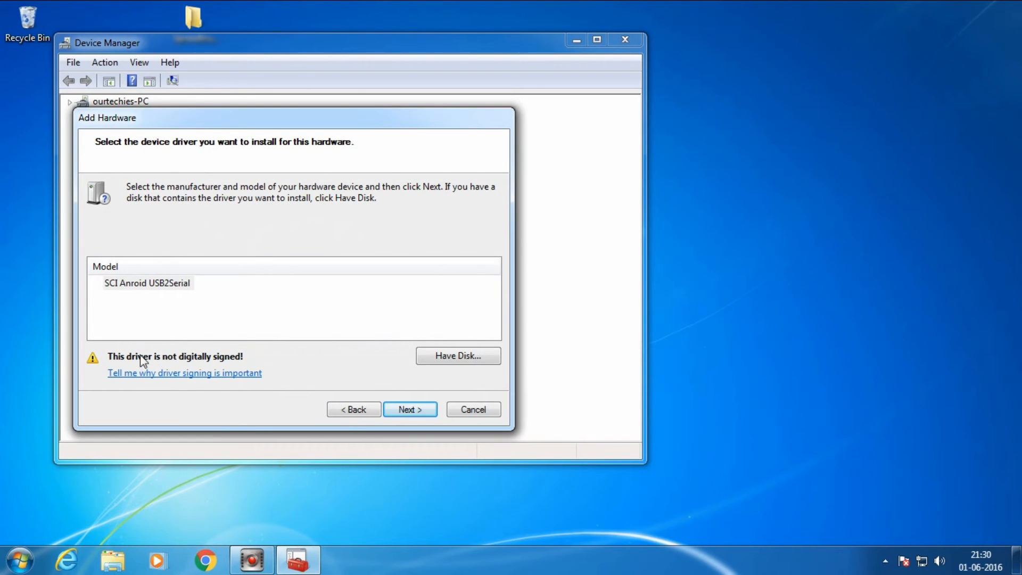
# Step: Accept the SCI Anroid USB2Serial model and install the unsigned hardware
pyautogui.click(409, 409)
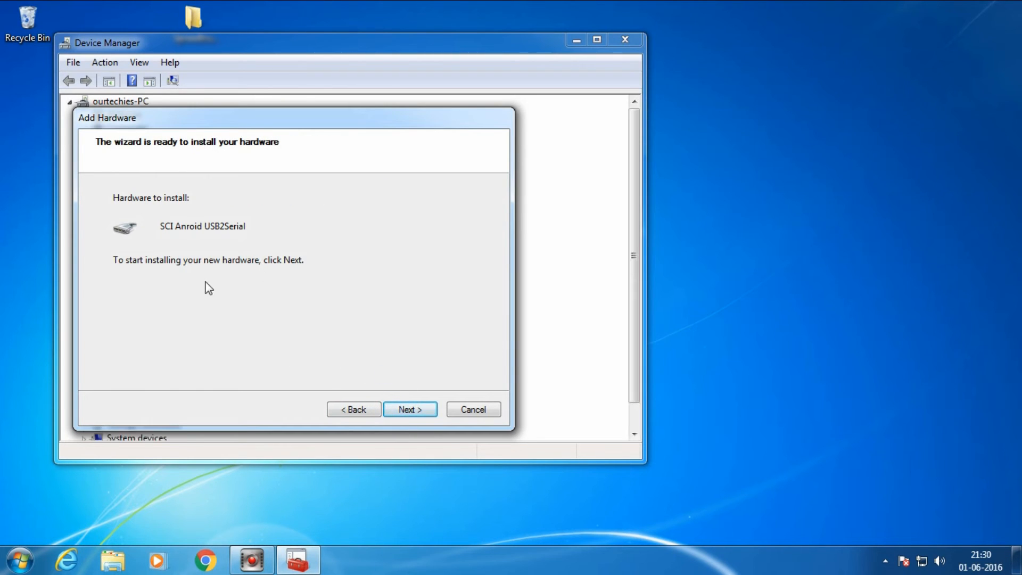
pyautogui.click(409, 409)
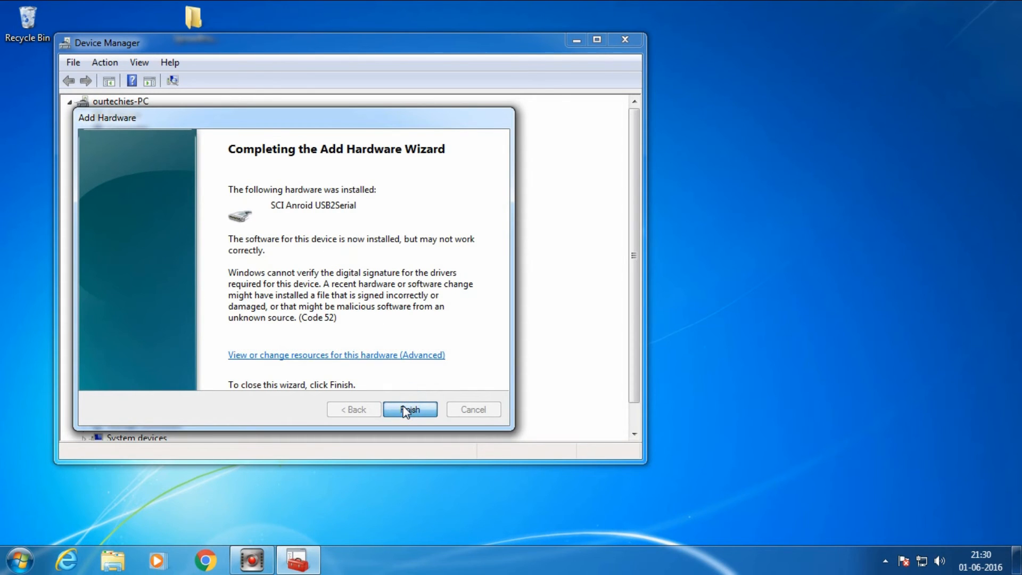
pyautogui.moveTo(424, 396)
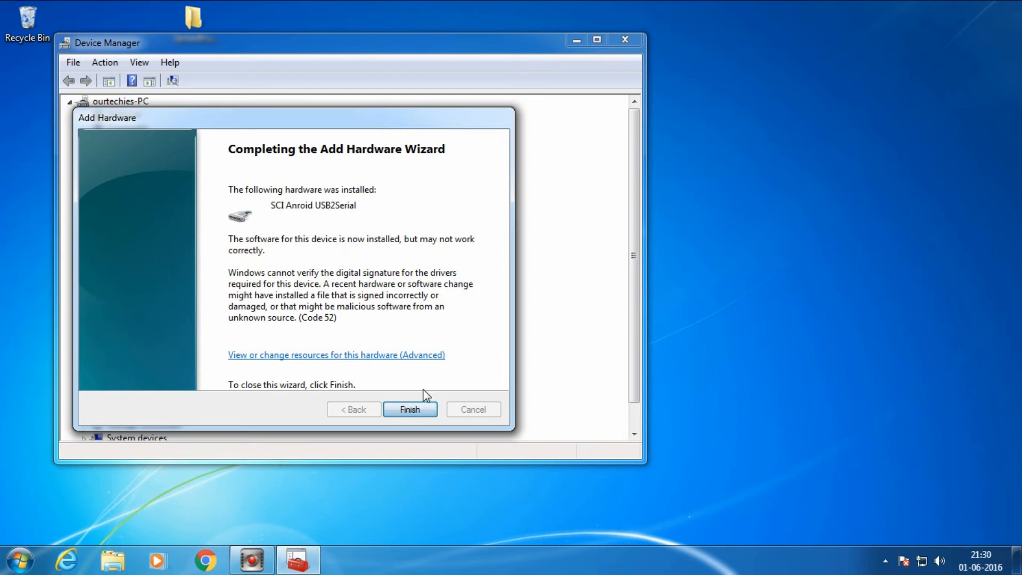
# Step: Finish the wizard, check SCI Anroid USB2Serial (COM5) under Ports, then close Device Manager
pyautogui.click(410, 409)
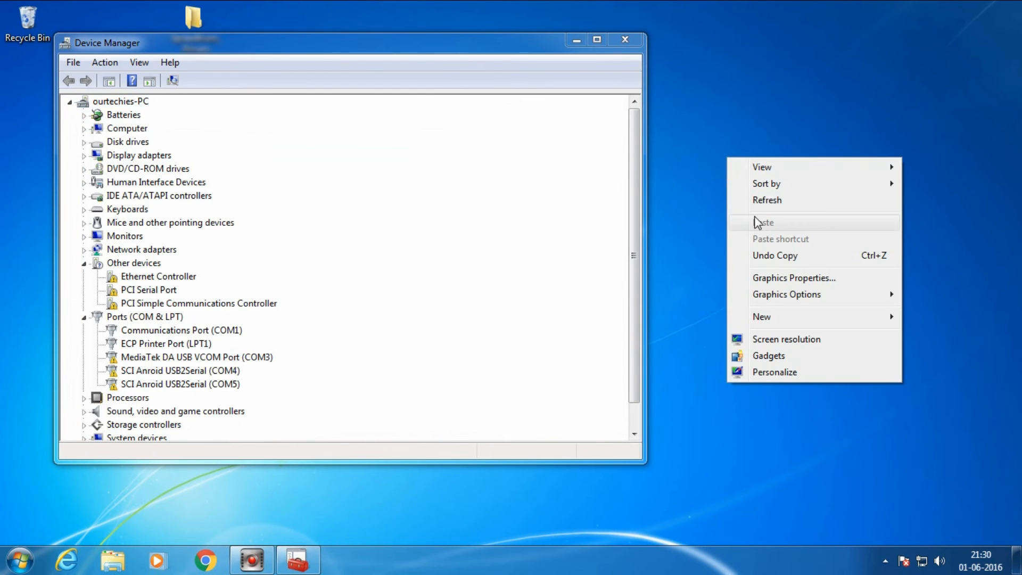
pyautogui.click(180, 384)
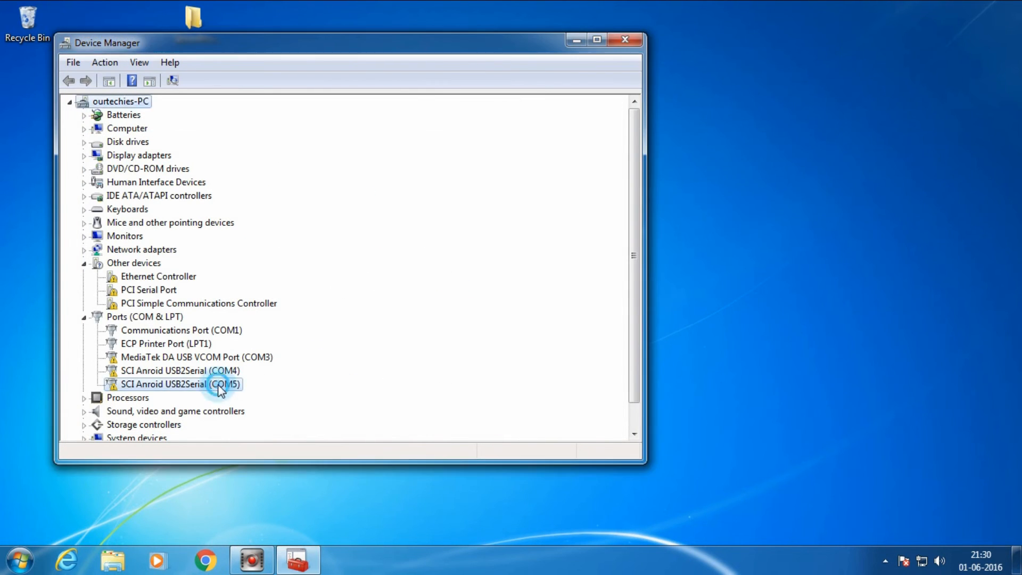
pyautogui.click(197, 356)
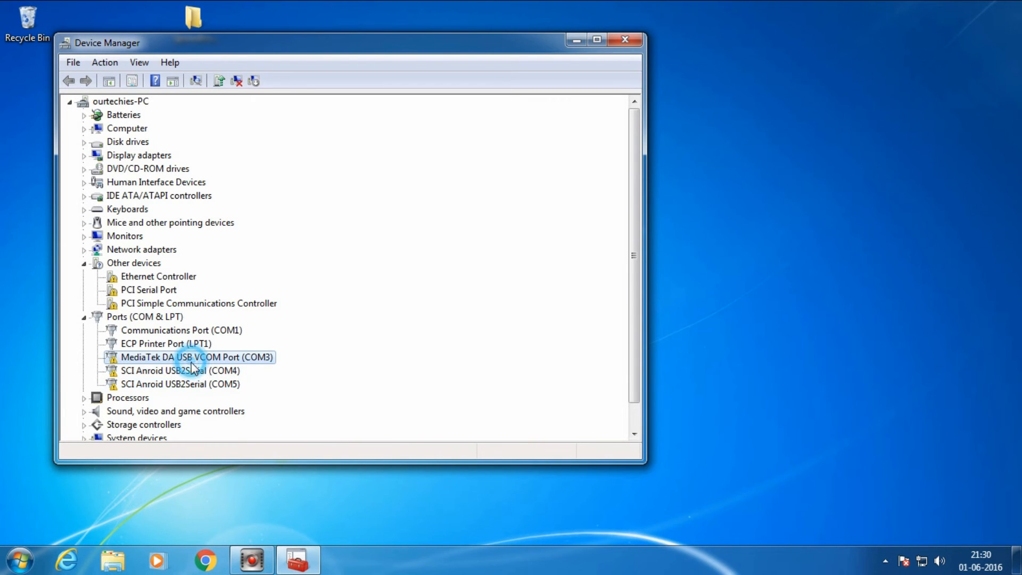
pyautogui.click(181, 384)
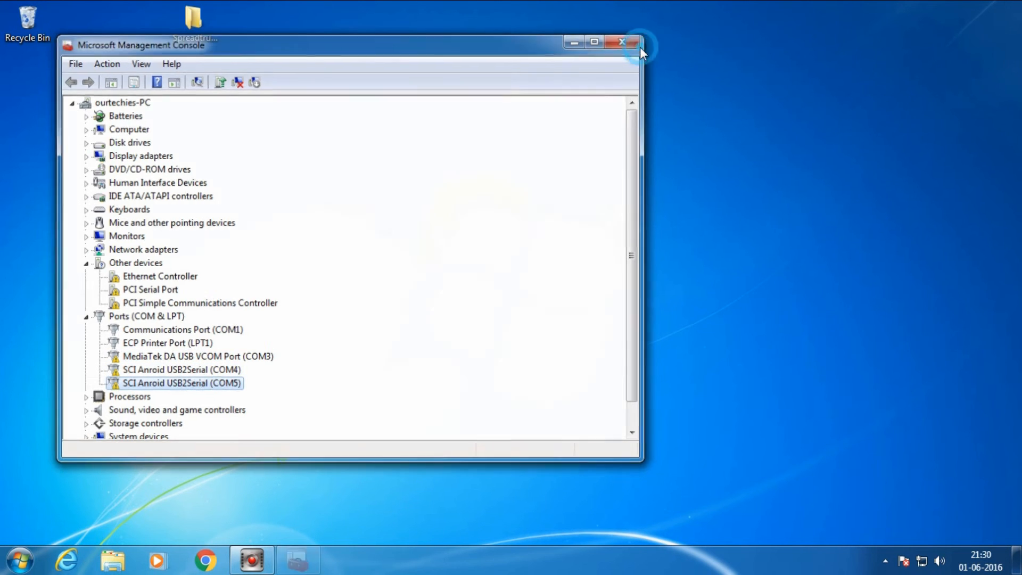
pyautogui.click(622, 42)
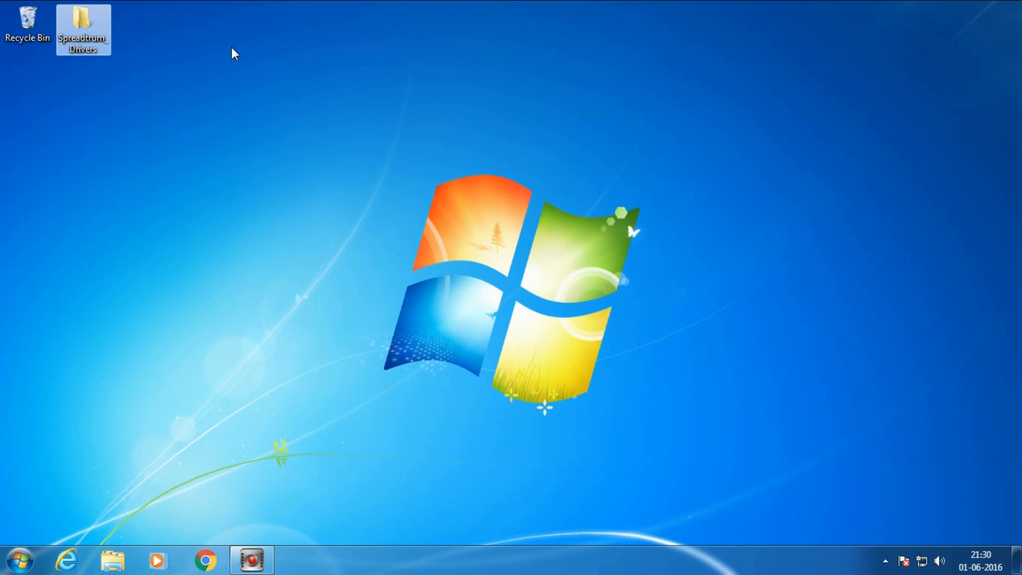
pyautogui.rightClick(228, 48)
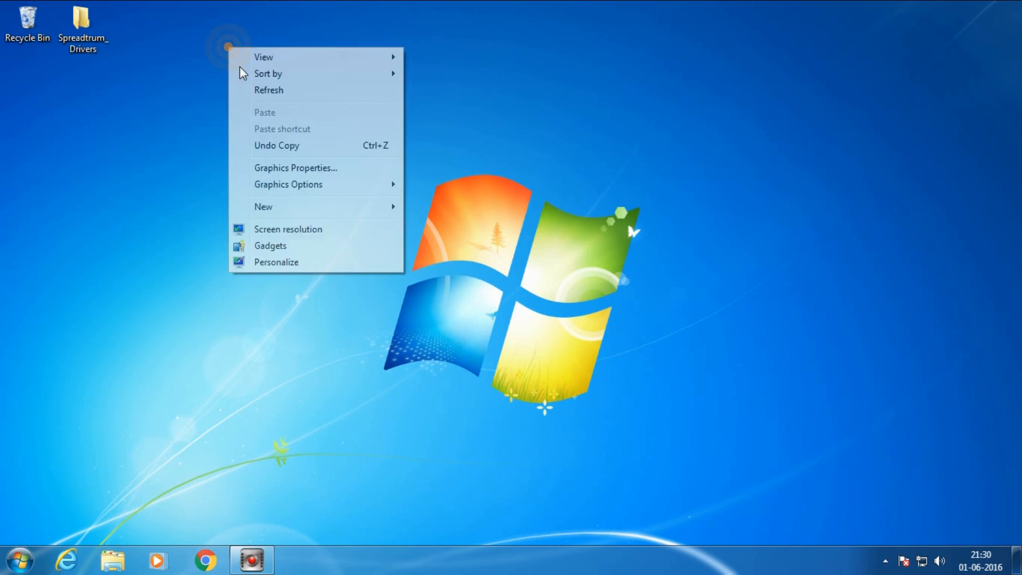
pyautogui.click(268, 89)
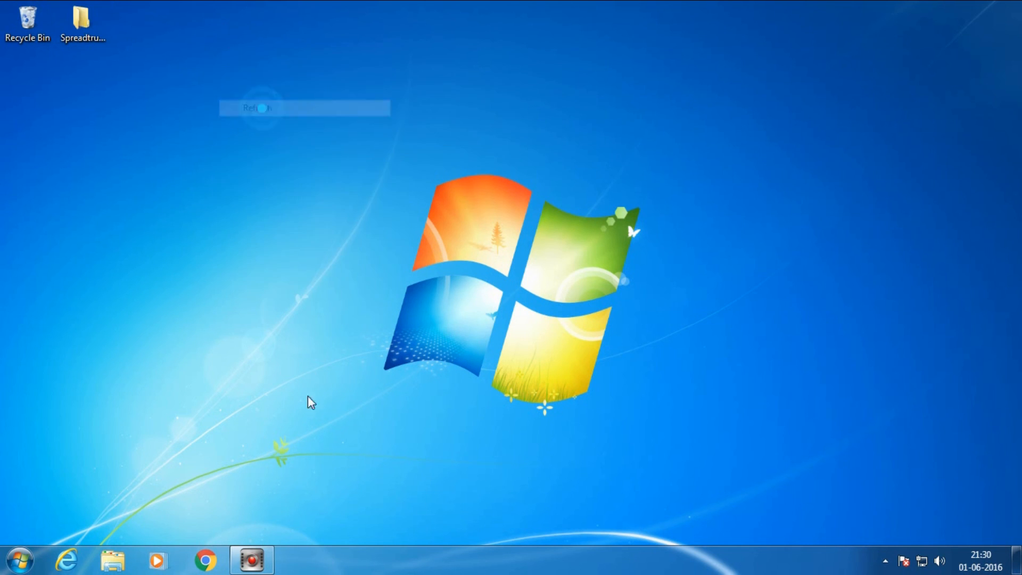